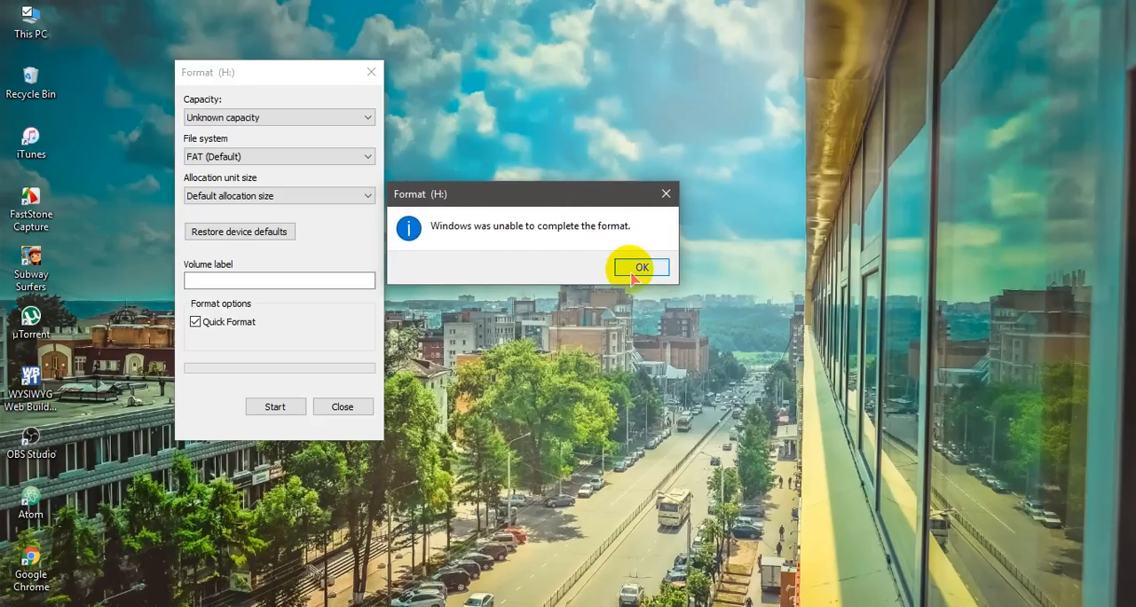
# Dismiss the 'unable to complete the format' message for drive H
pyautogui.click(639, 266)
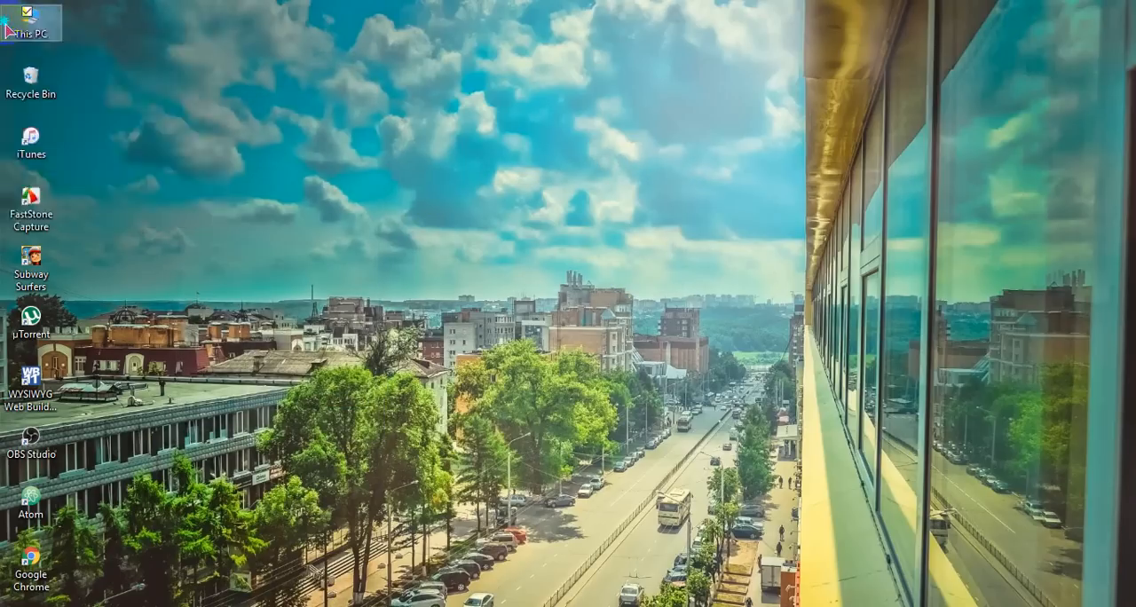
# Reach Disk Management via This PC > Manage and select Disk 1's unallocated space
pyautogui.rightClick(32, 19)
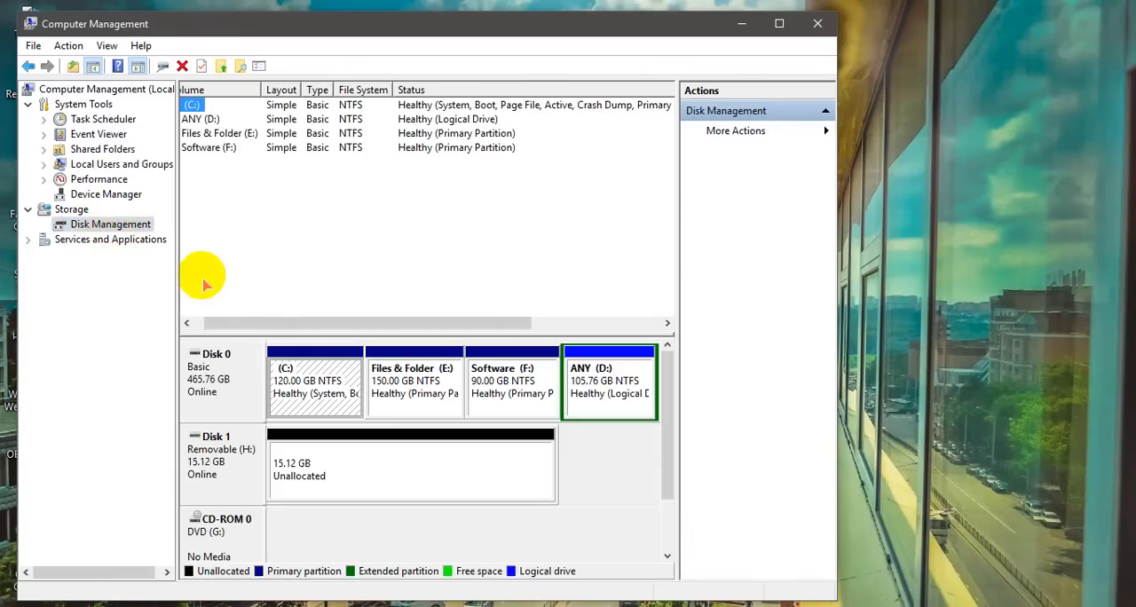
pyautogui.click(409, 465)
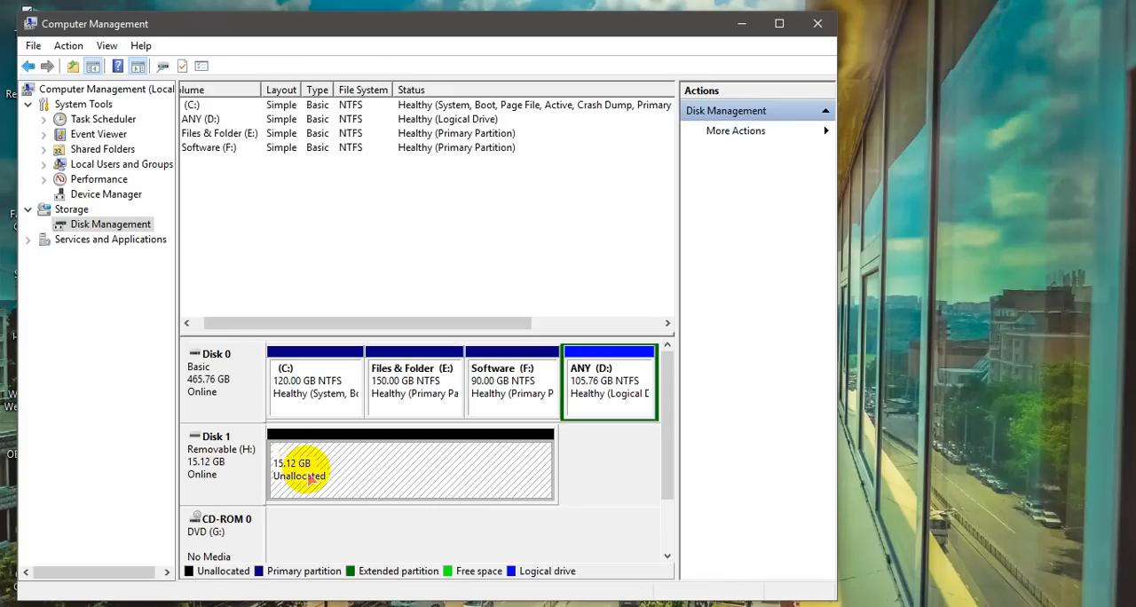
# Run New Simple Volume on the unallocated space, keeping full size, drive letter I and FAT32, and finish
pyautogui.rightClick(302, 470)
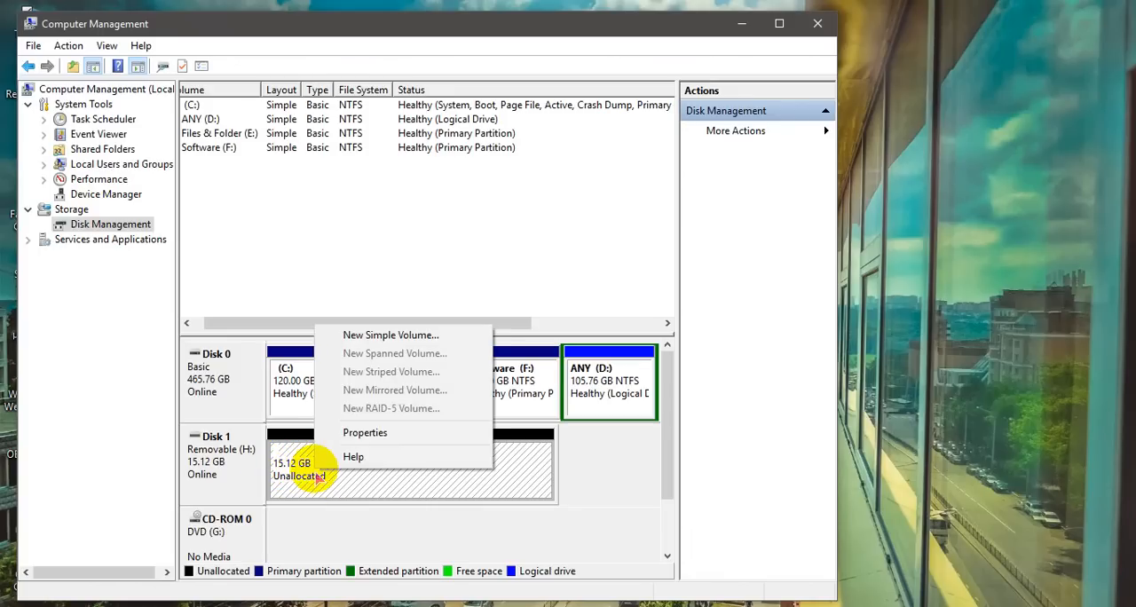
pyautogui.moveTo(385, 340)
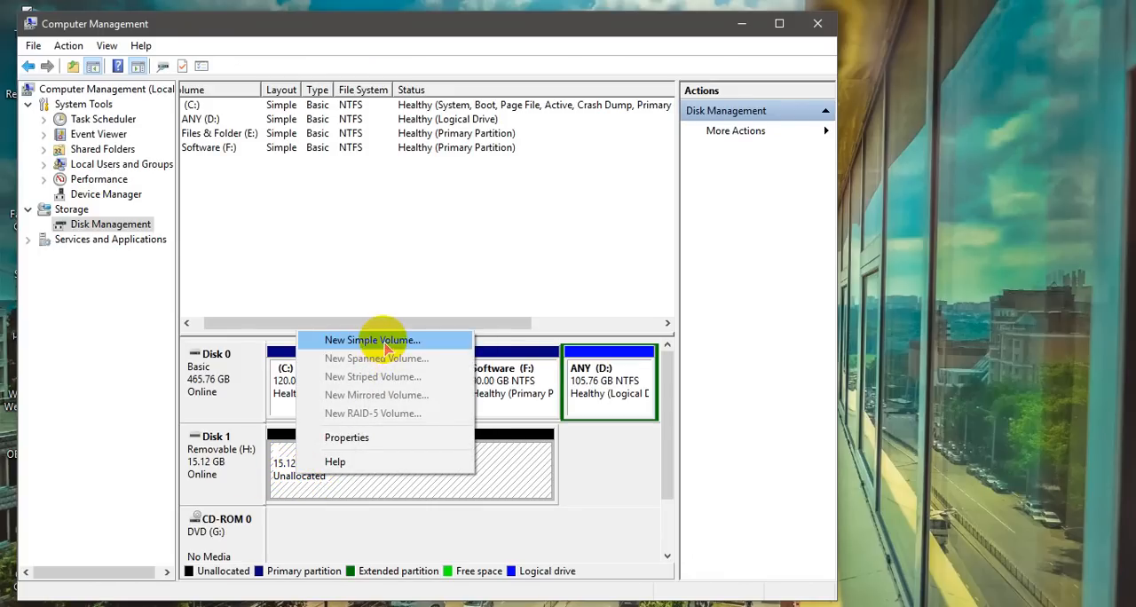
pyautogui.click(372, 341)
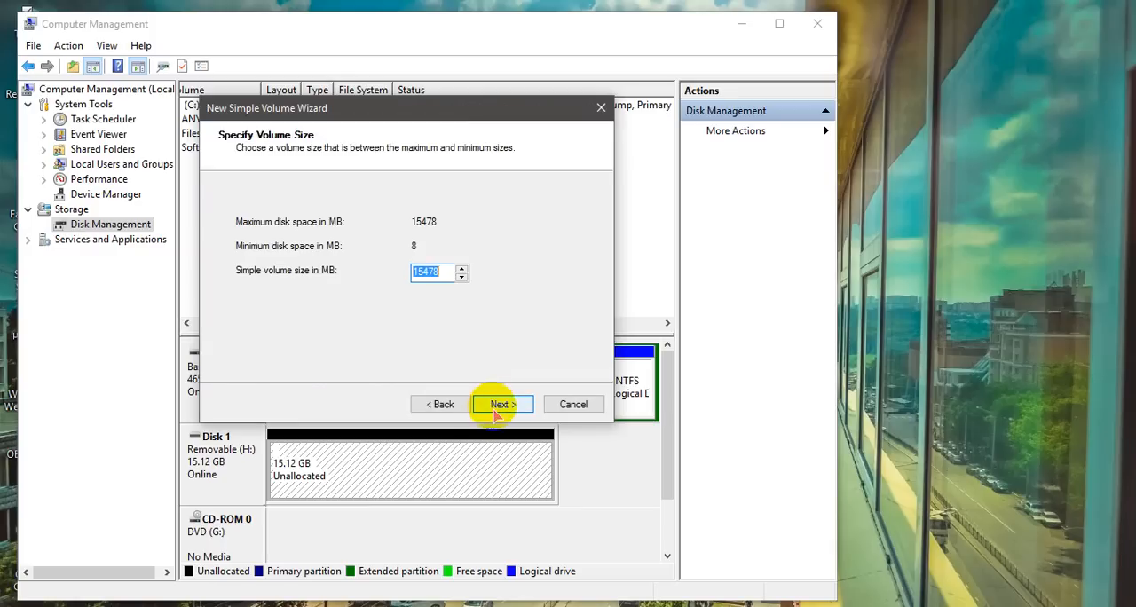
pyautogui.click(500, 405)
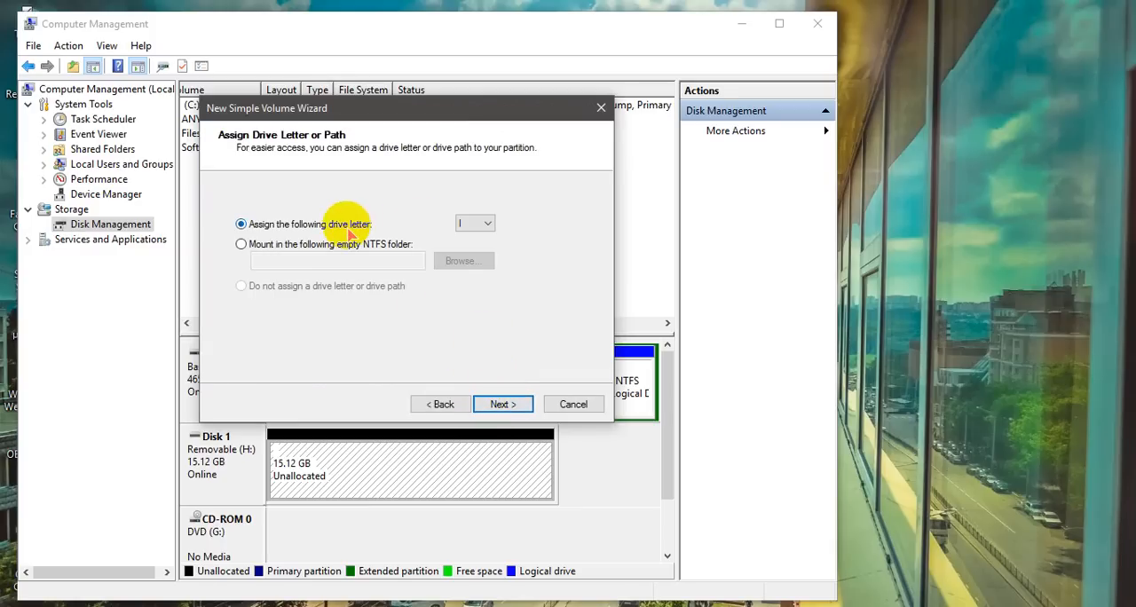
pyautogui.moveTo(502, 405)
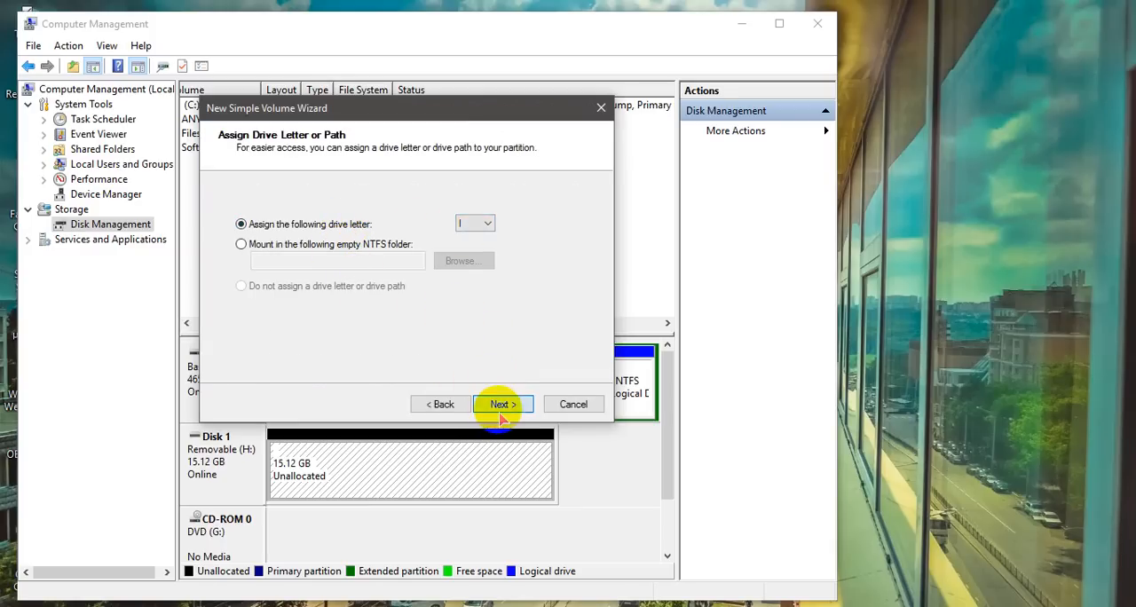
pyautogui.click(502, 405)
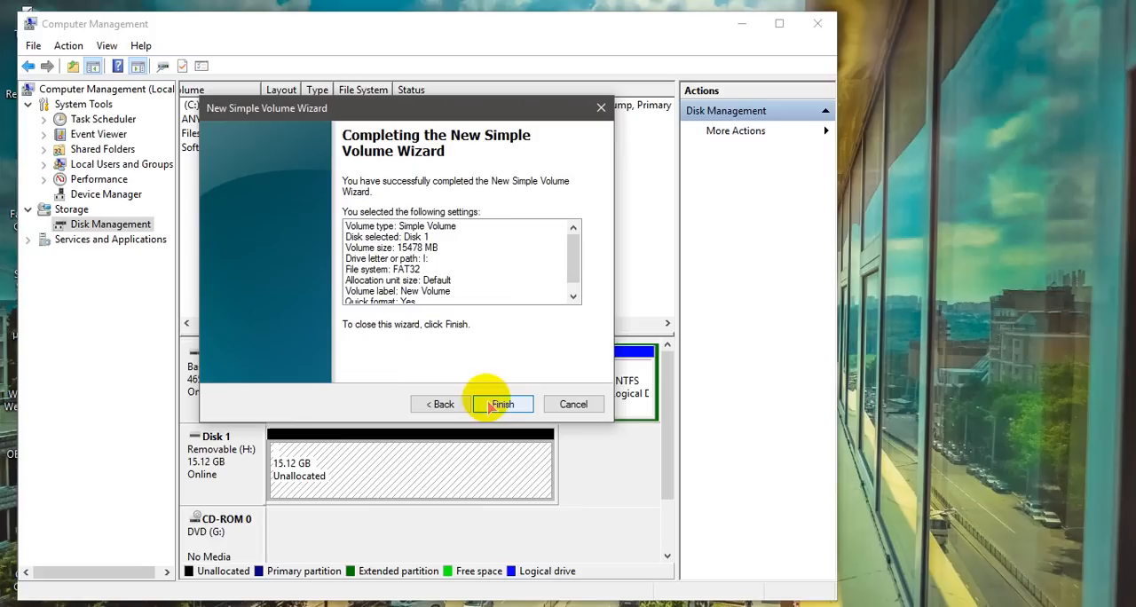
pyautogui.click(500, 405)
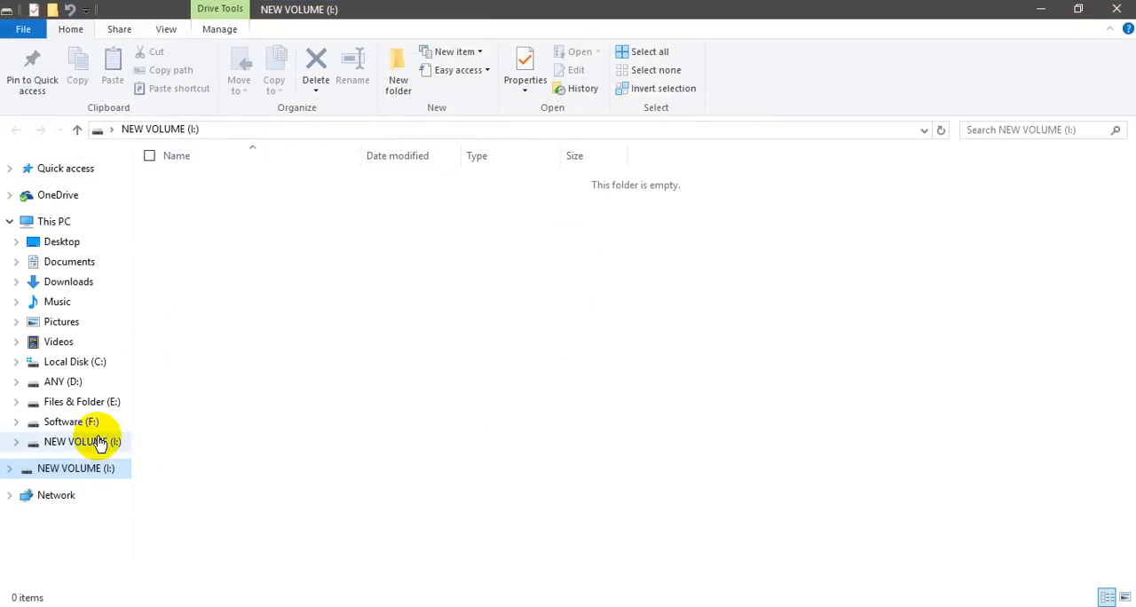
pyautogui.moveTo(80, 355)
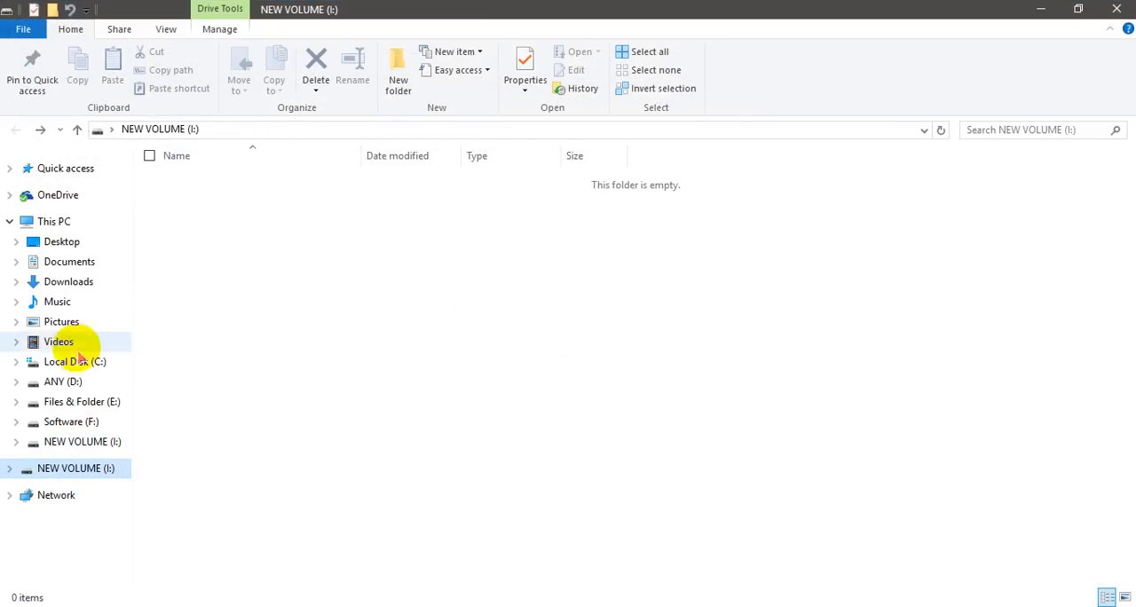
# Show all drives under This PC to reach NEW VOLUME (I:)
pyautogui.click(53, 222)
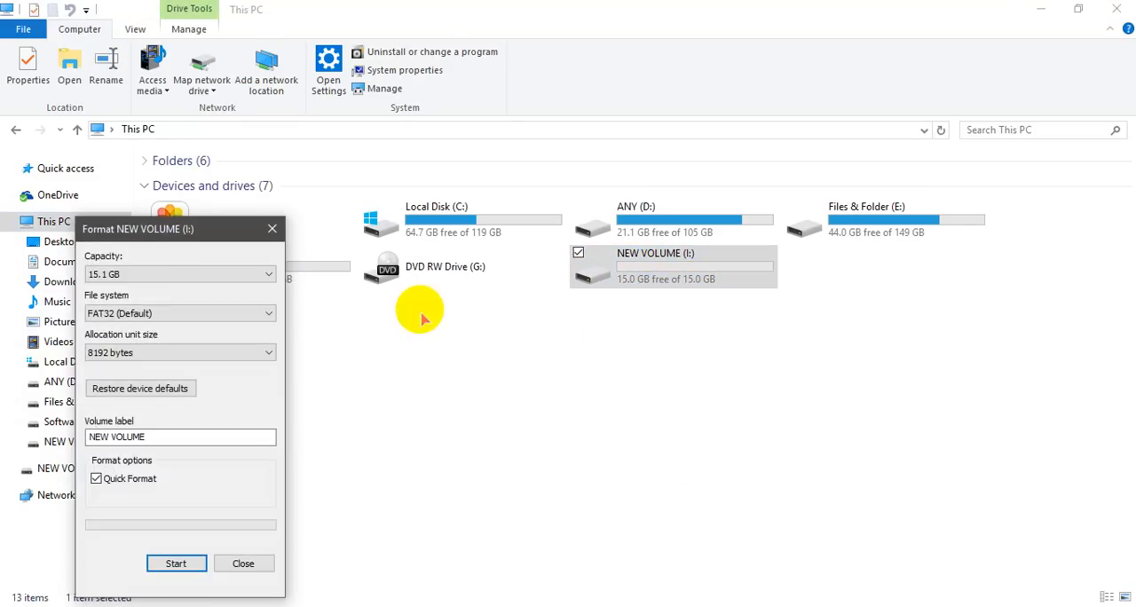
# Start the FAT32 quick format of NEW VOLUME (I:), confirm the erase warning and acknowledge Format Complete
pyautogui.click(178, 562)
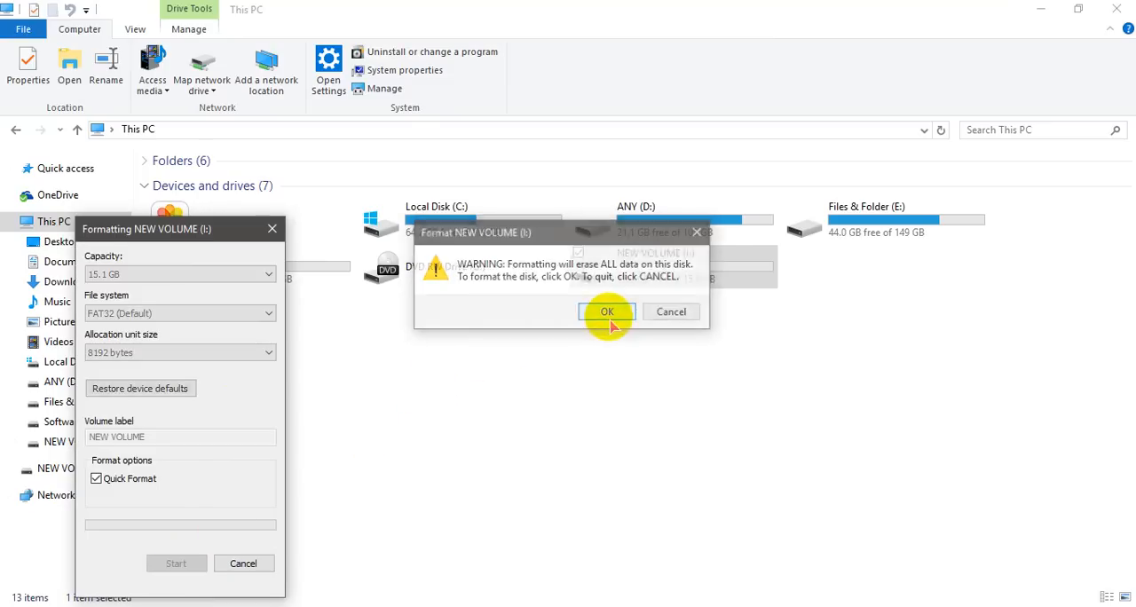
pyautogui.click(607, 312)
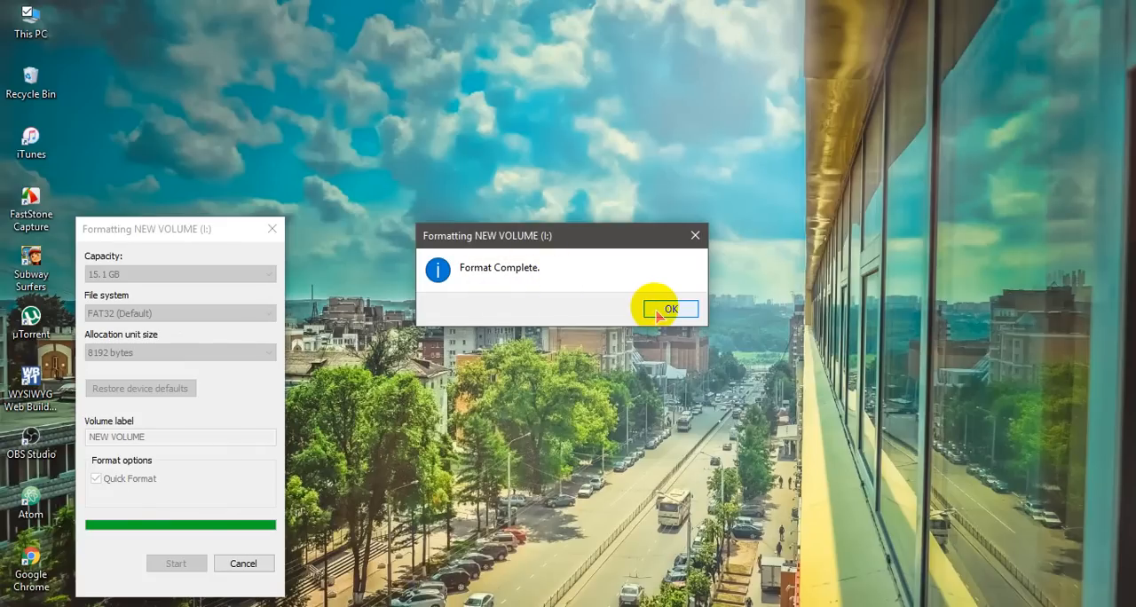
pyautogui.click(660, 309)
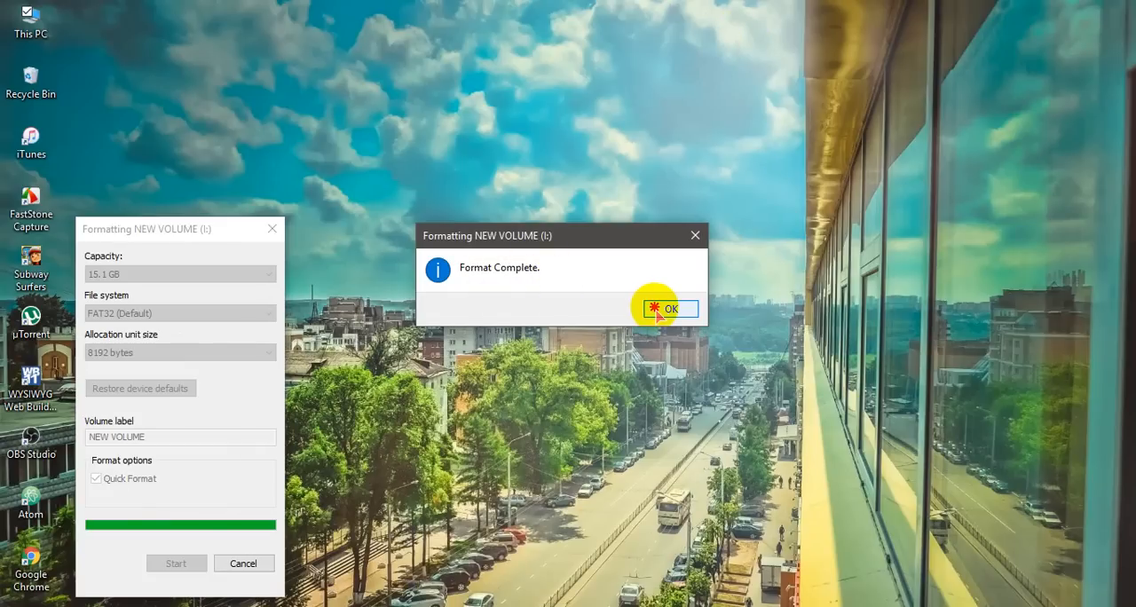